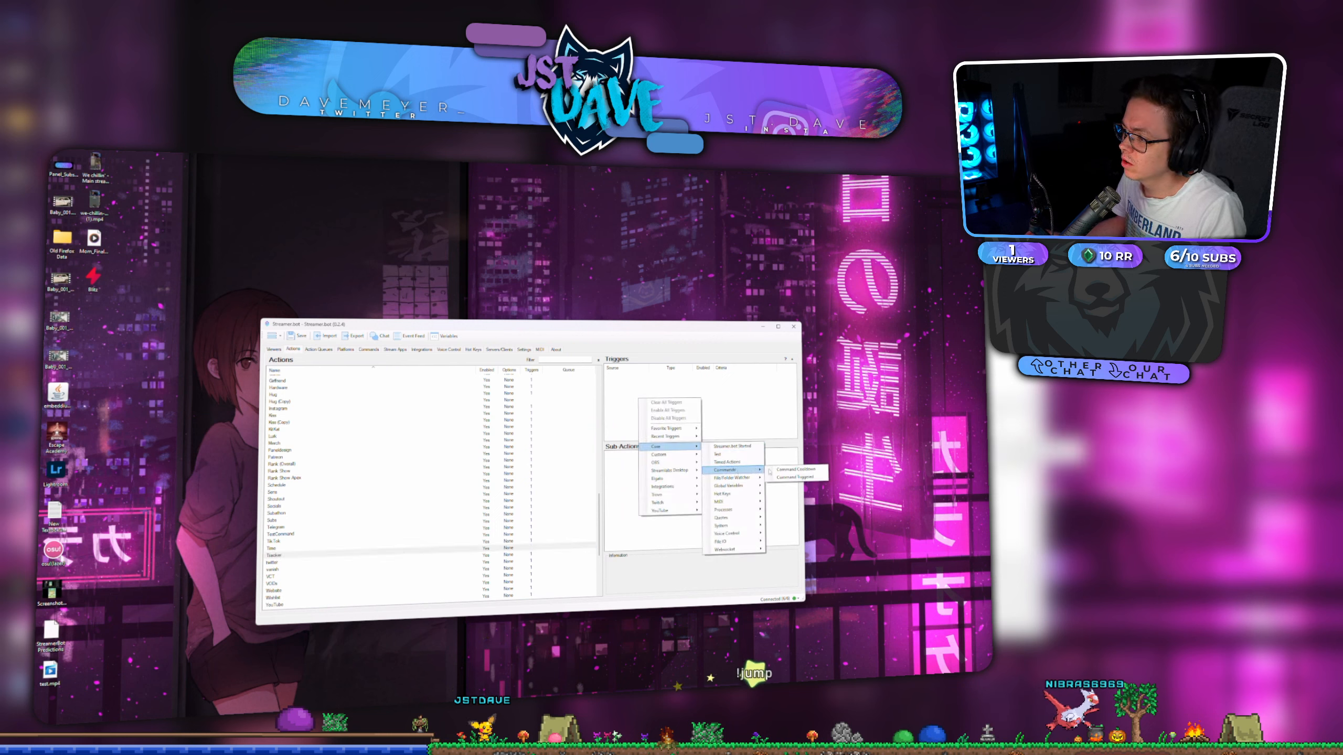
# Step: Add the tracker command trigger and a Twitch reply with the Valorant tracker profile link
pyautogui.click(789, 477)
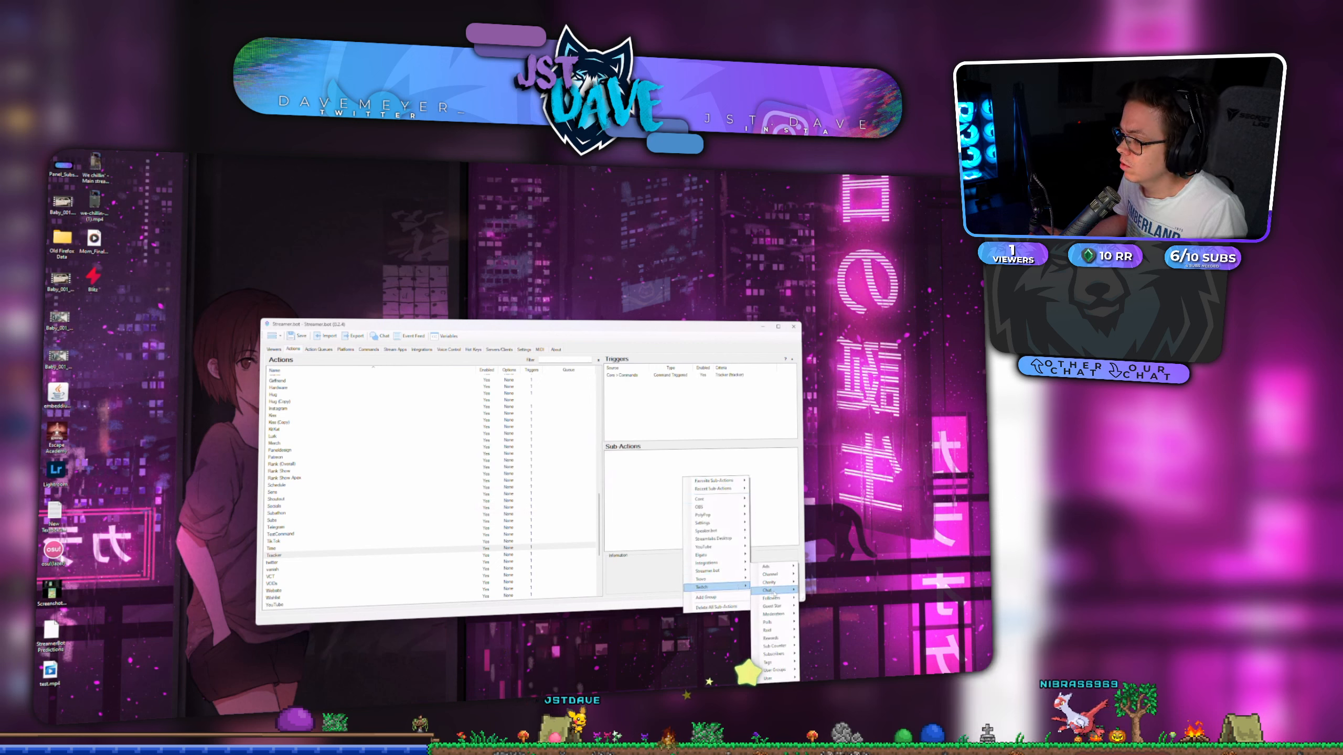
pyautogui.click(770, 590)
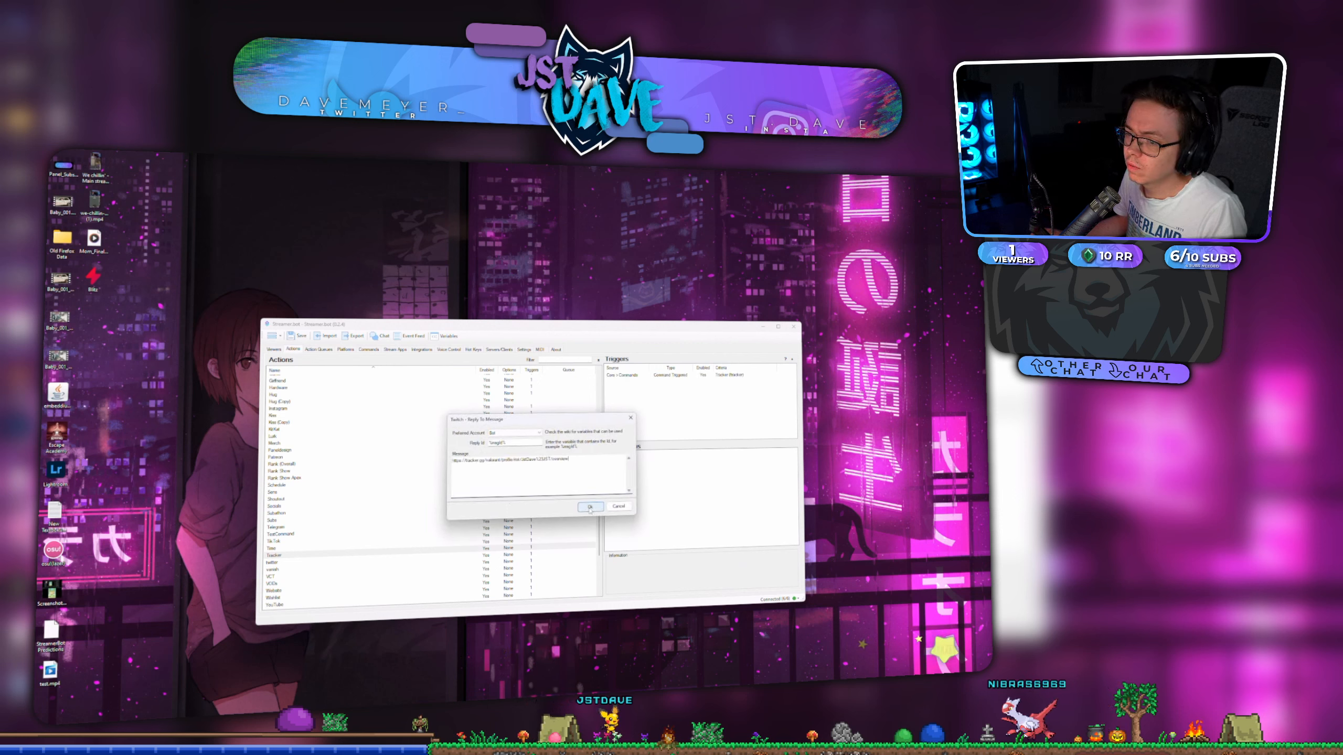
pyautogui.click(590, 506)
pyautogui.write('You can find my tracker page here: ')
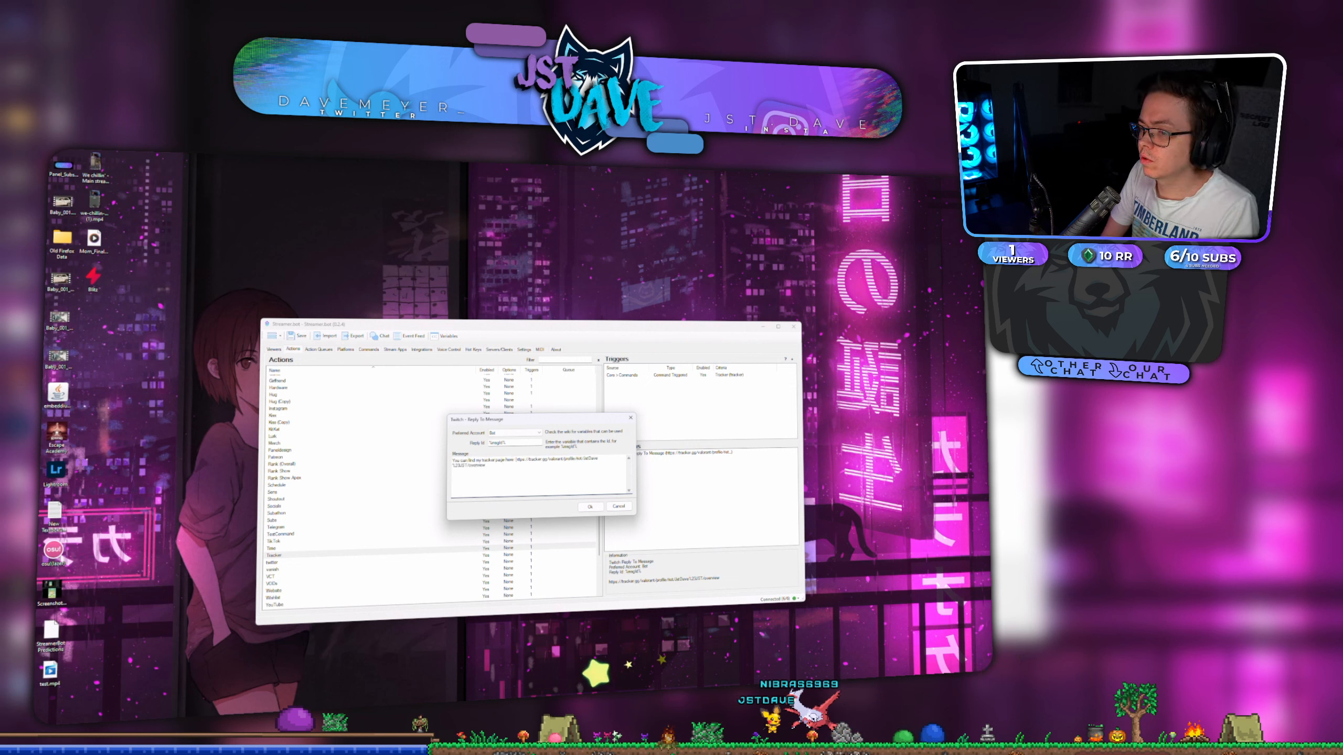
pyautogui.click(589, 506)
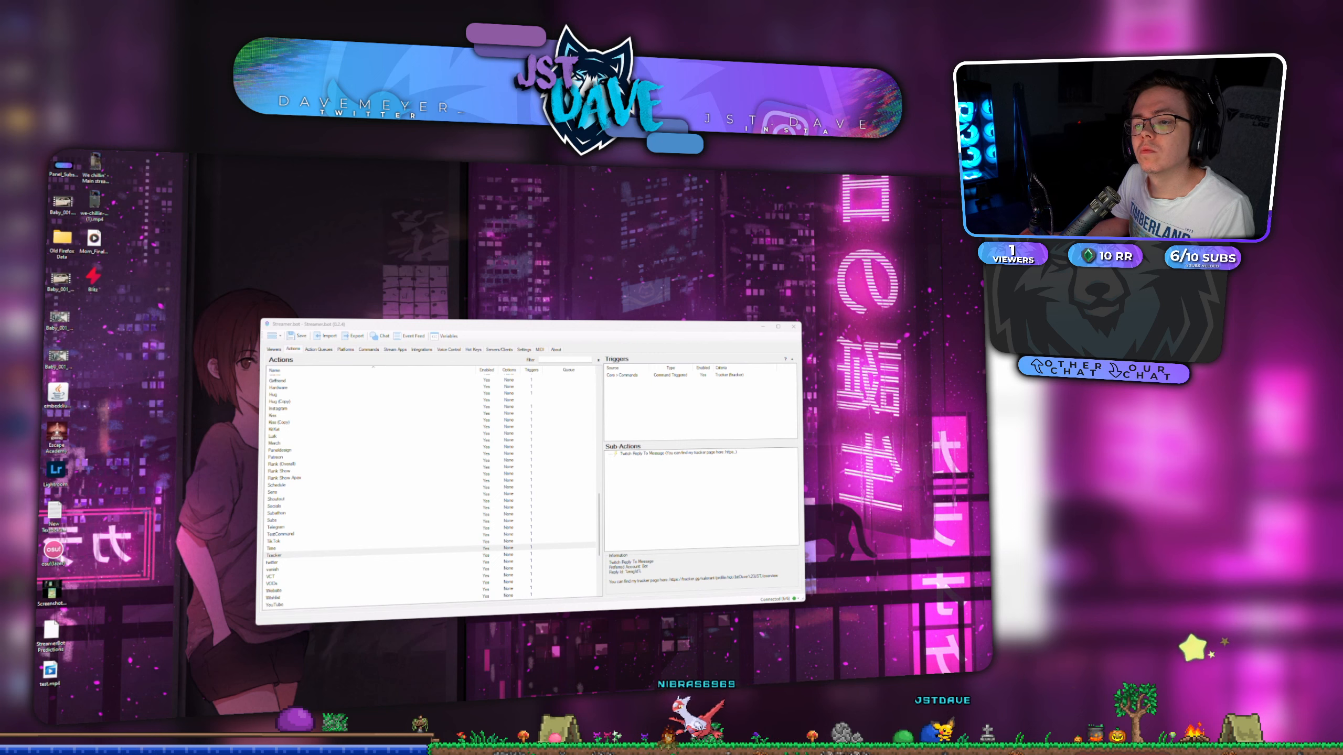
pyautogui.click(366, 350)
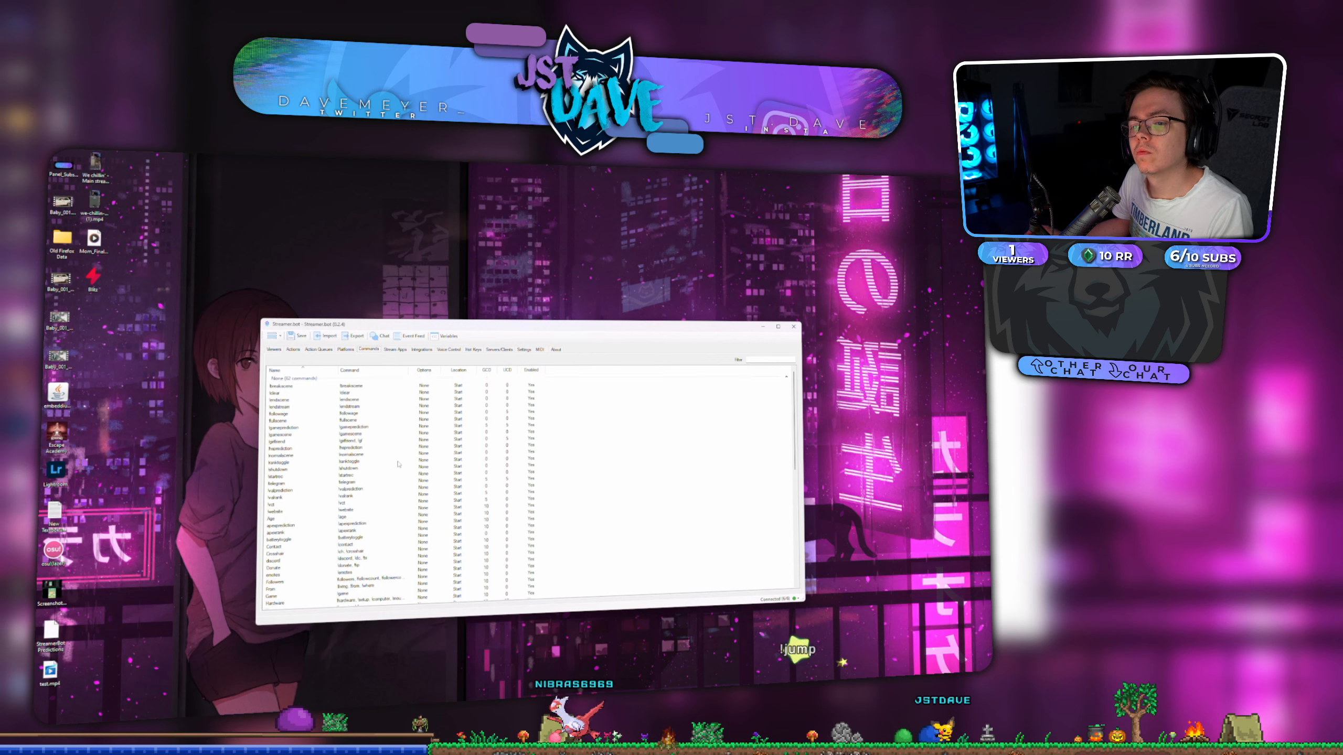
pyautogui.click(273, 349)
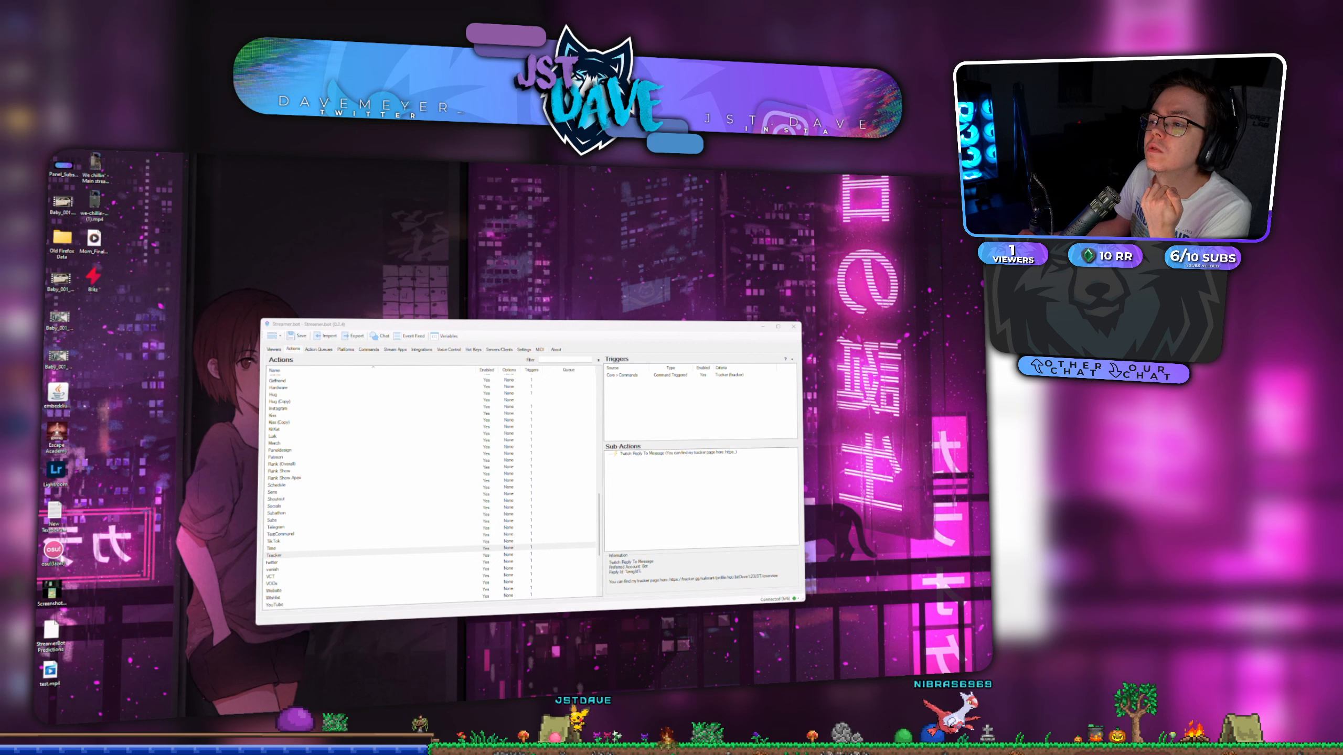
pyautogui.rightClick(677, 453)
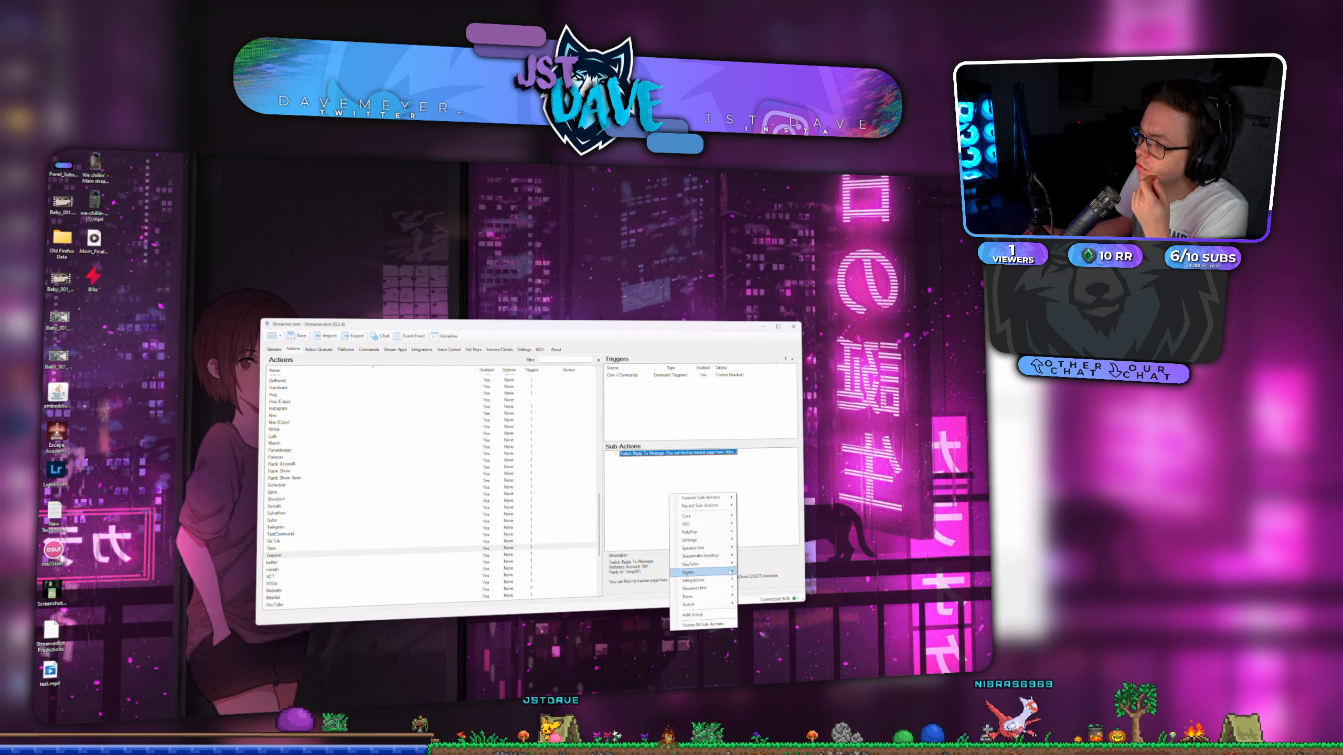
pyautogui.click(689, 591)
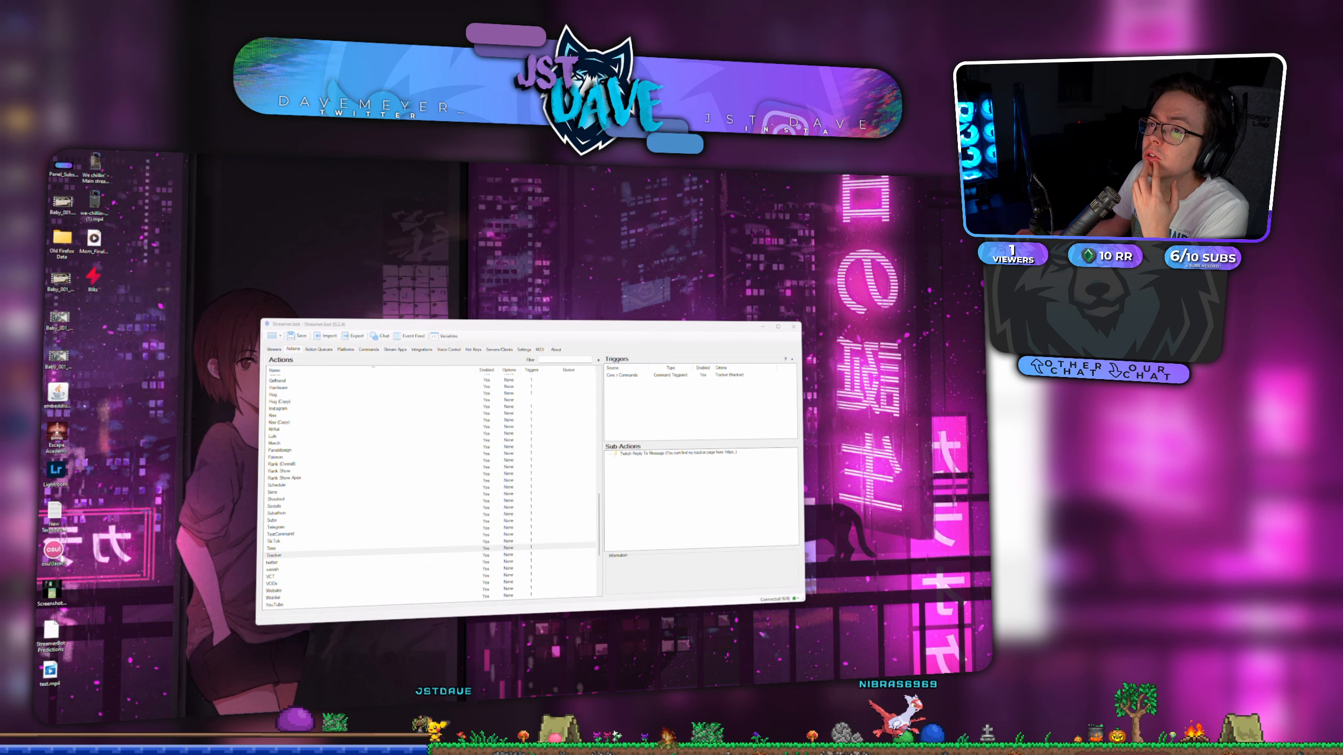
# Step: Add the 7tv chat command as the trigger of the 7TV action
pyautogui.click(282, 443)
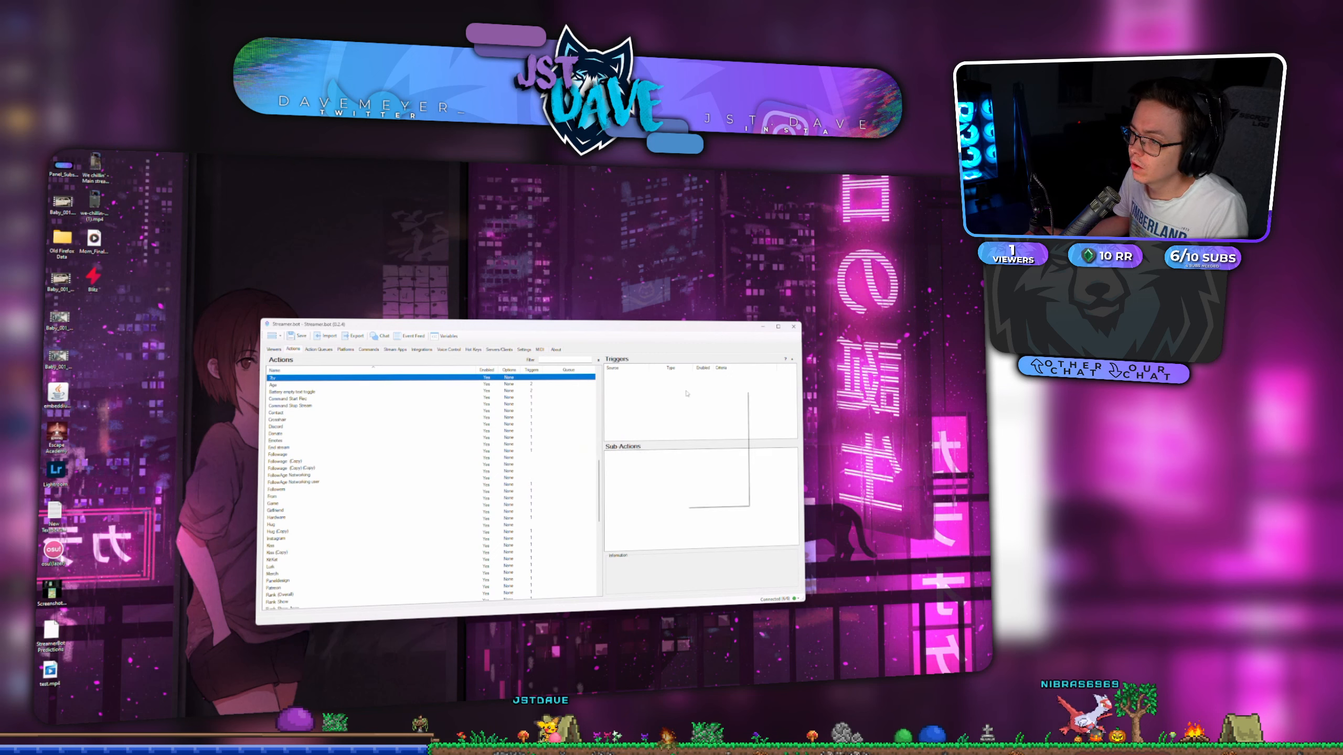
pyautogui.rightClick(685, 395)
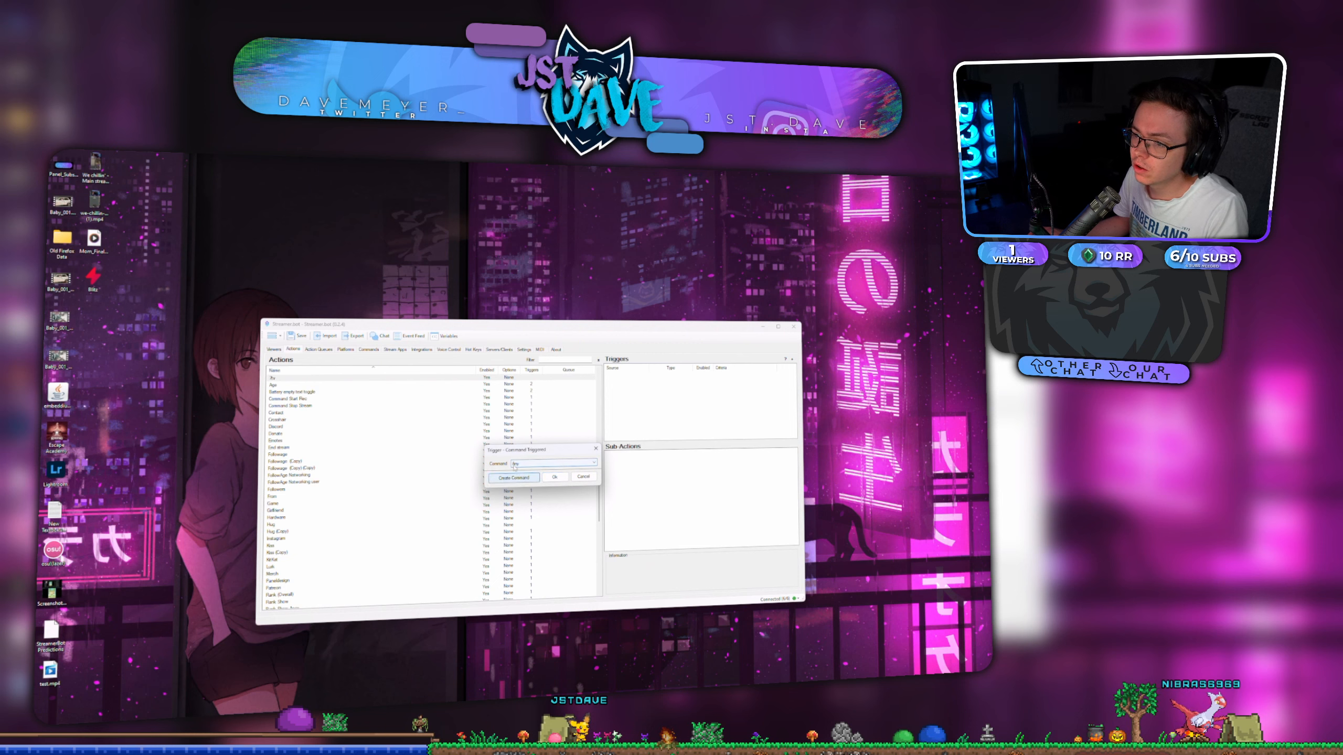
pyautogui.click(514, 477)
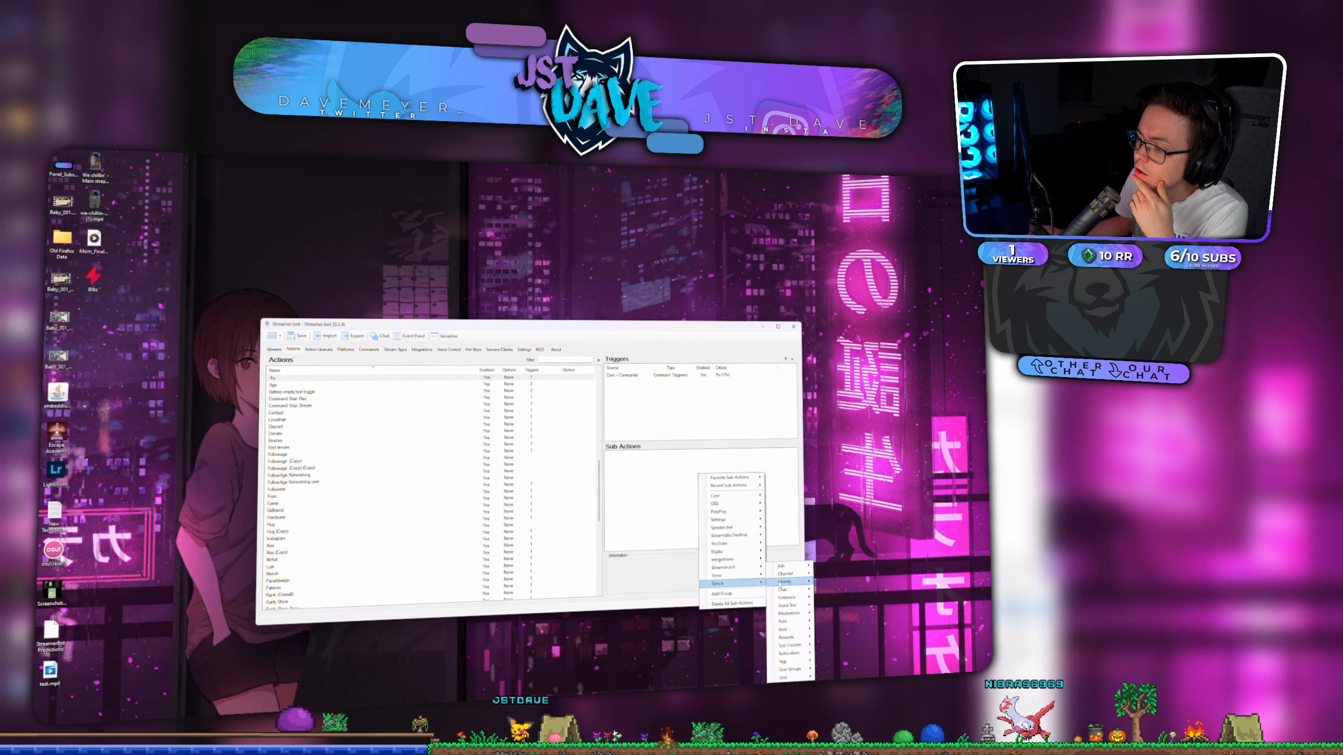
# Step: Add a Twitch reply telling viewers to get channel emotes via the 7TV extension
pyautogui.click(784, 590)
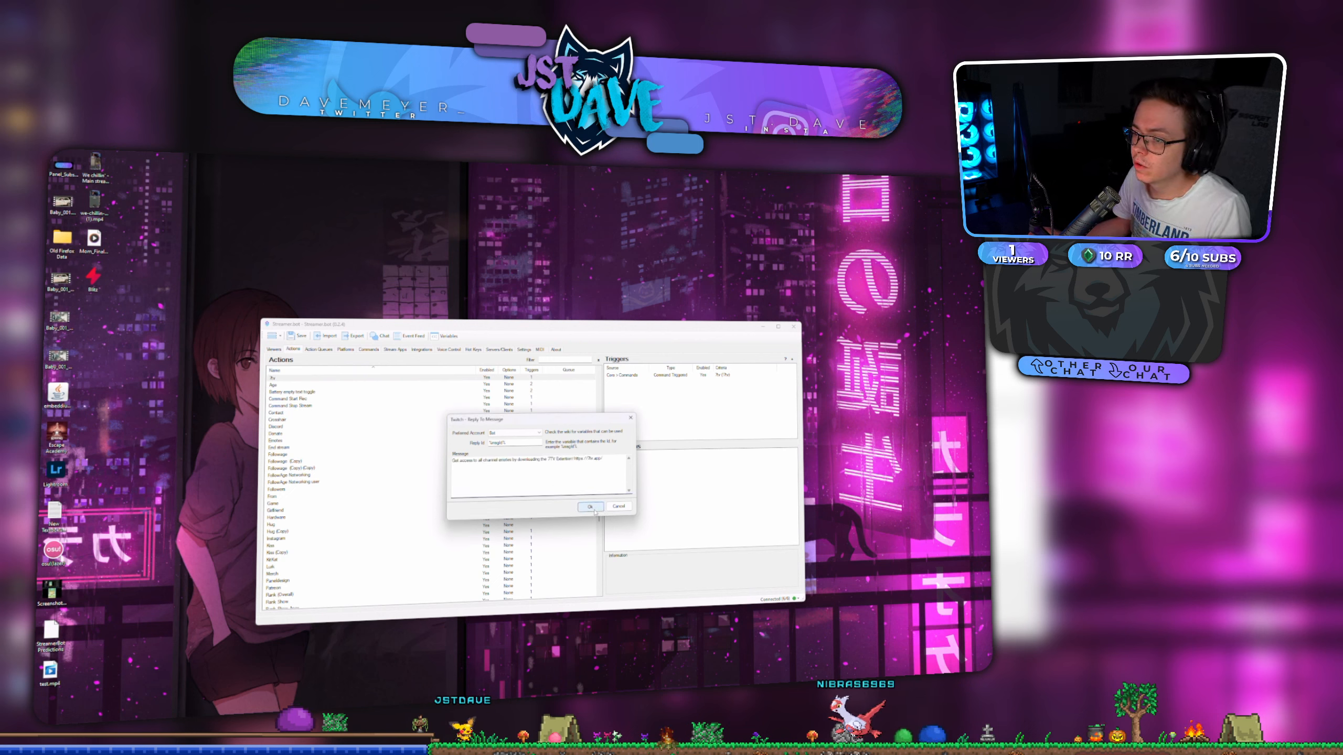
pyautogui.click(589, 506)
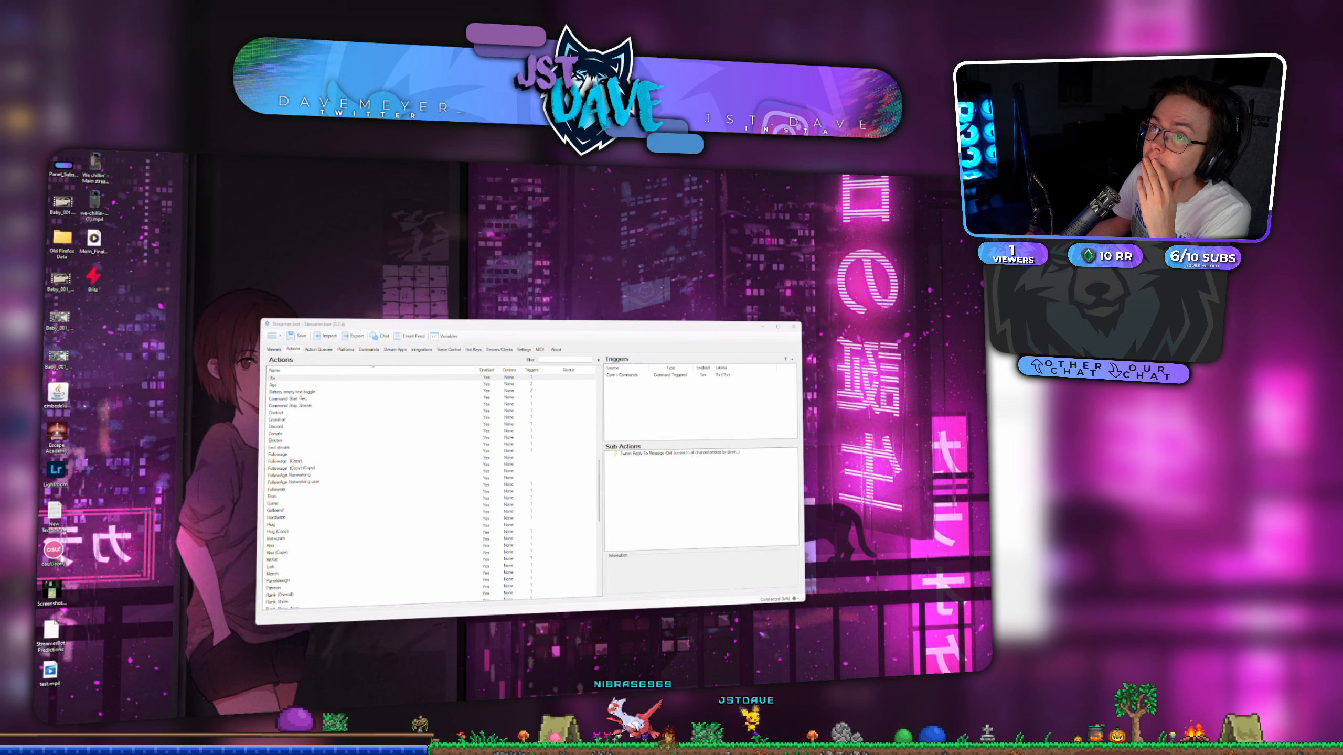
pyautogui.click(282, 457)
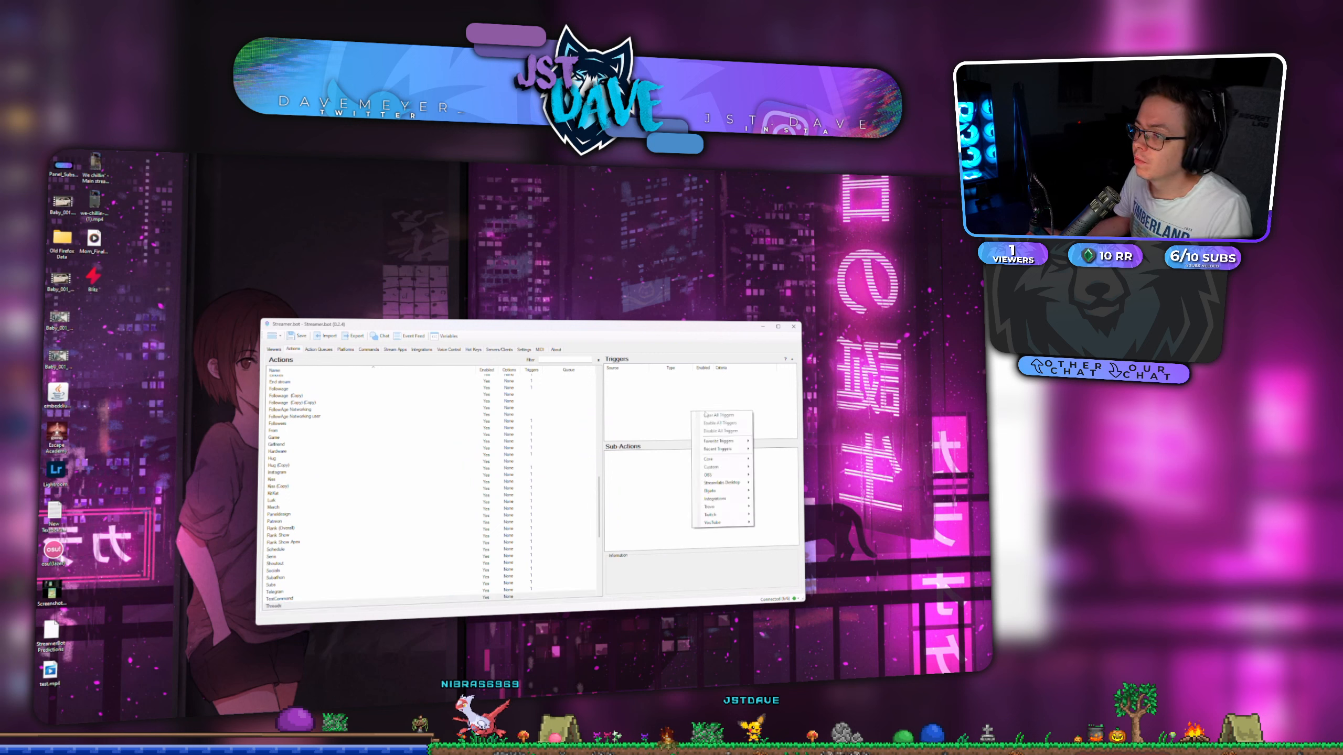
pyautogui.moveTo(709, 459)
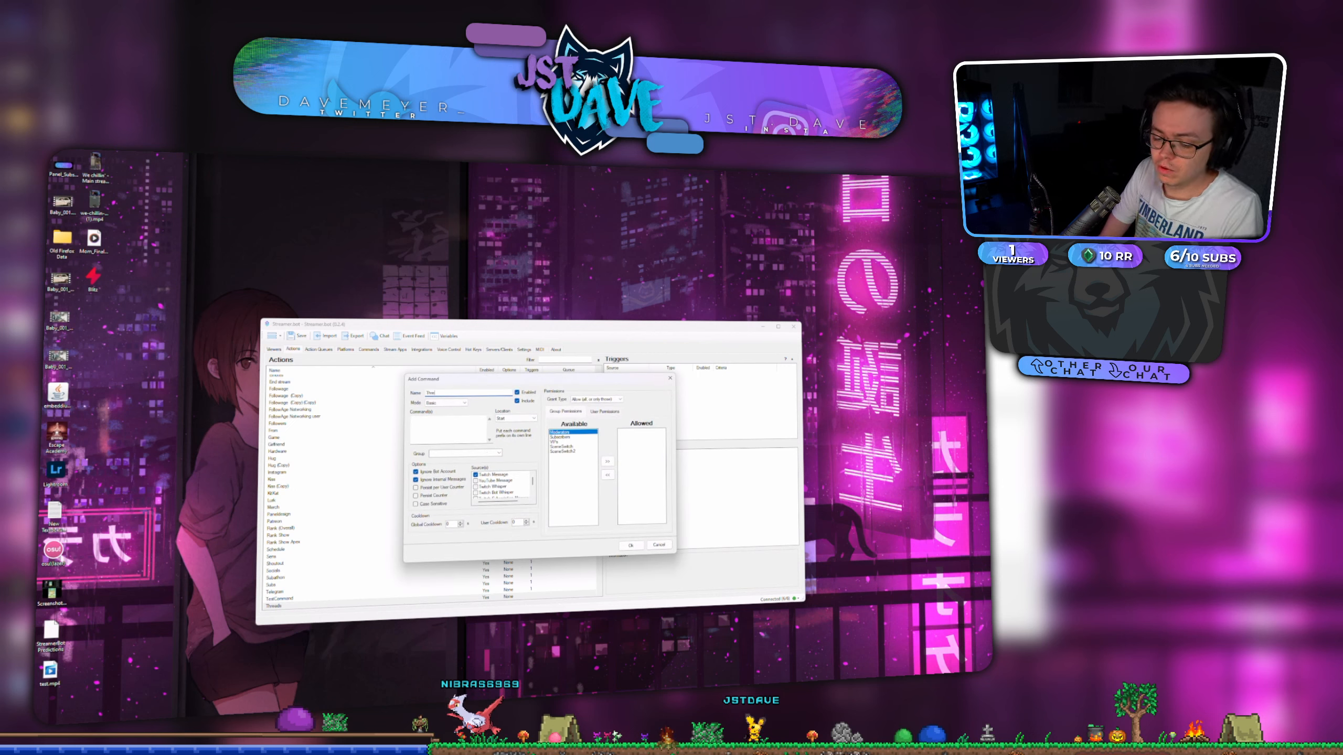
# Step: Create the Threads command trigger and a Twitch reply pointing to the Threads account
pyautogui.write('Threads Account here: https://threads.net/@jst_dave')
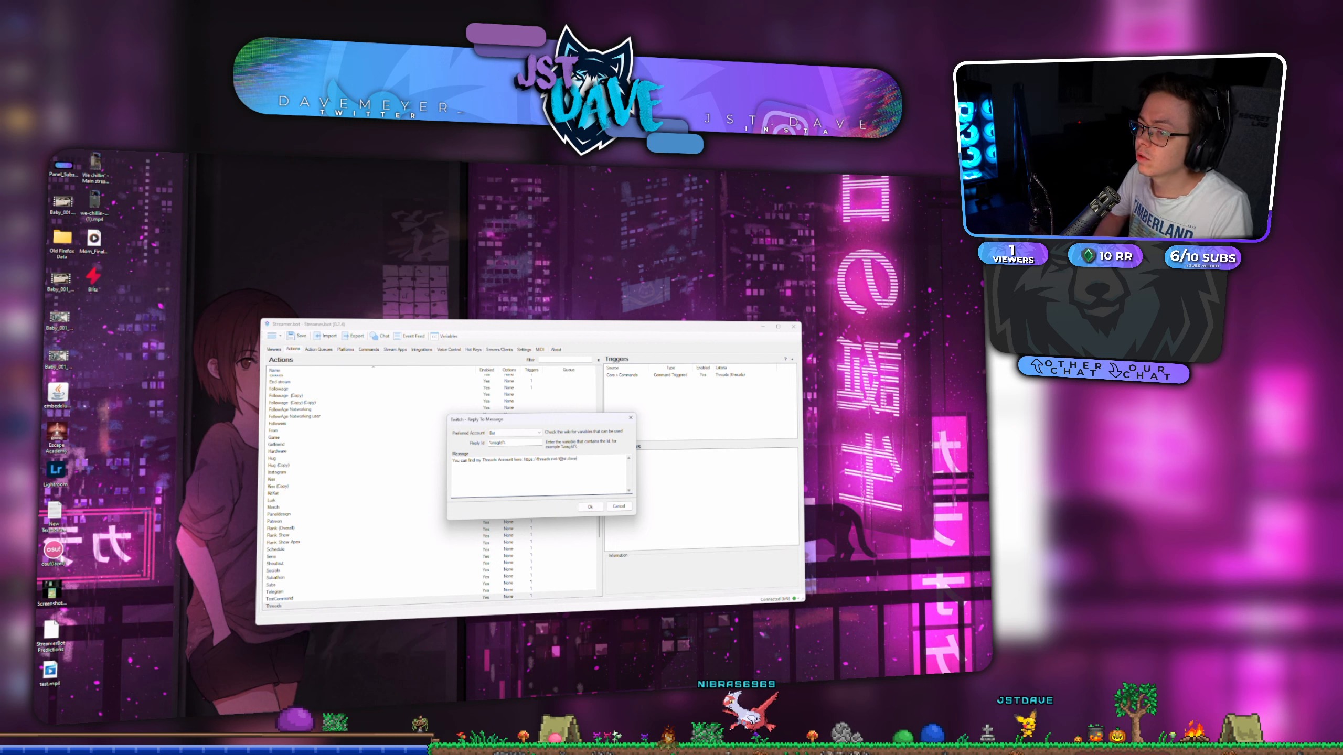
pyautogui.click(590, 506)
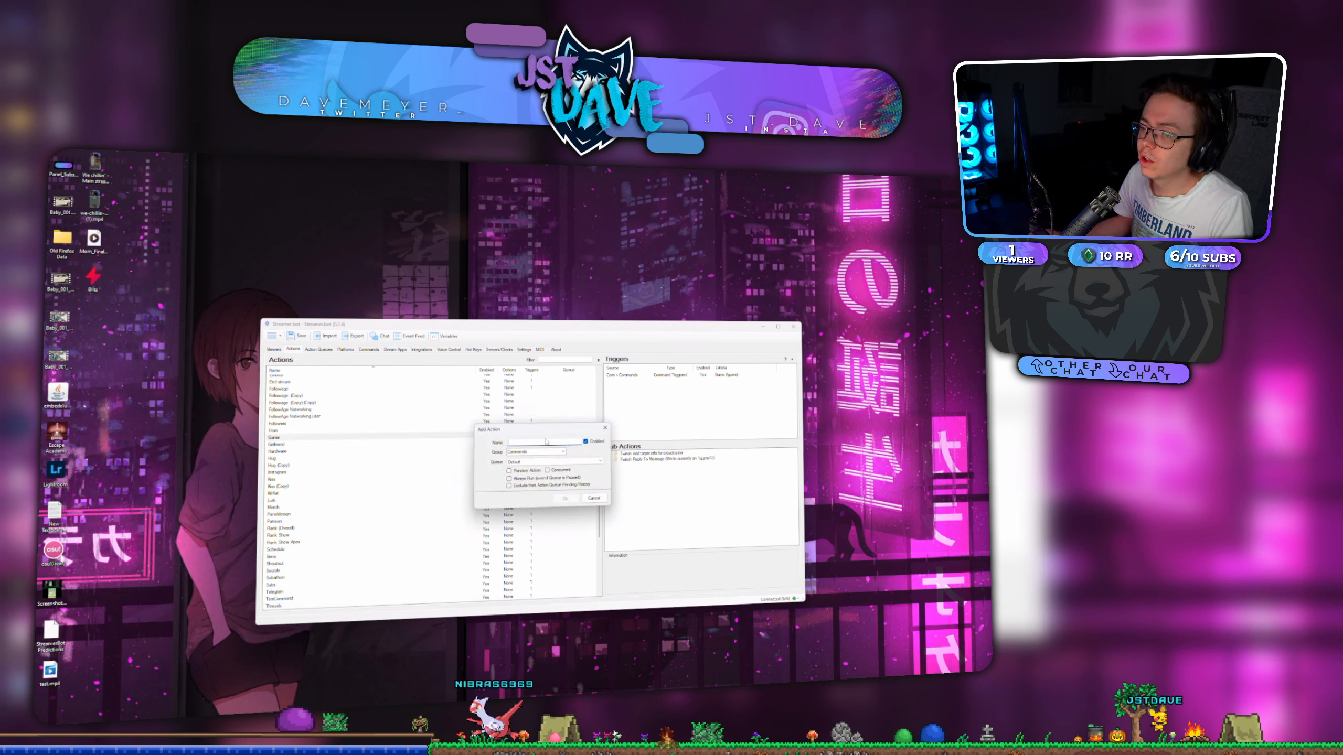
# Step: Create the jstCarry action and a new jstCarry chat command as its trigger
pyautogui.write('A')
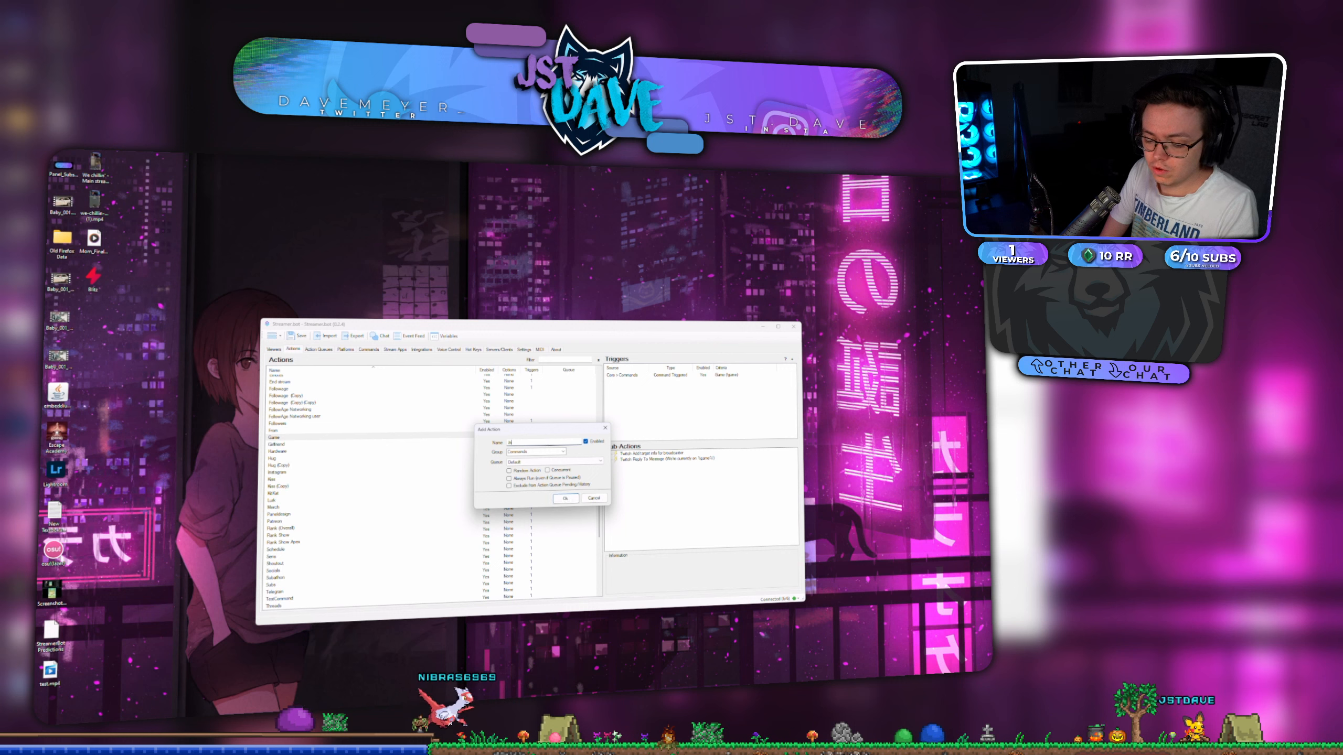
pyautogui.click(565, 498)
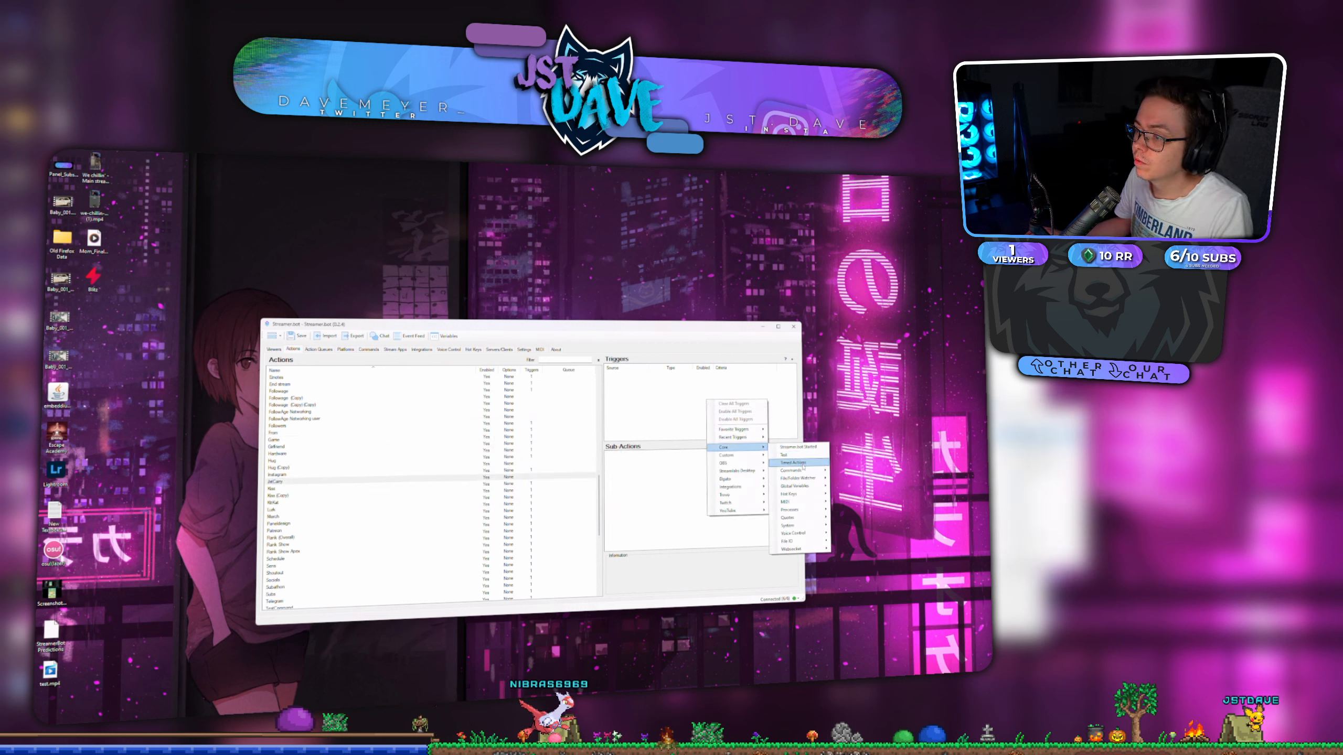
pyautogui.click(786, 469)
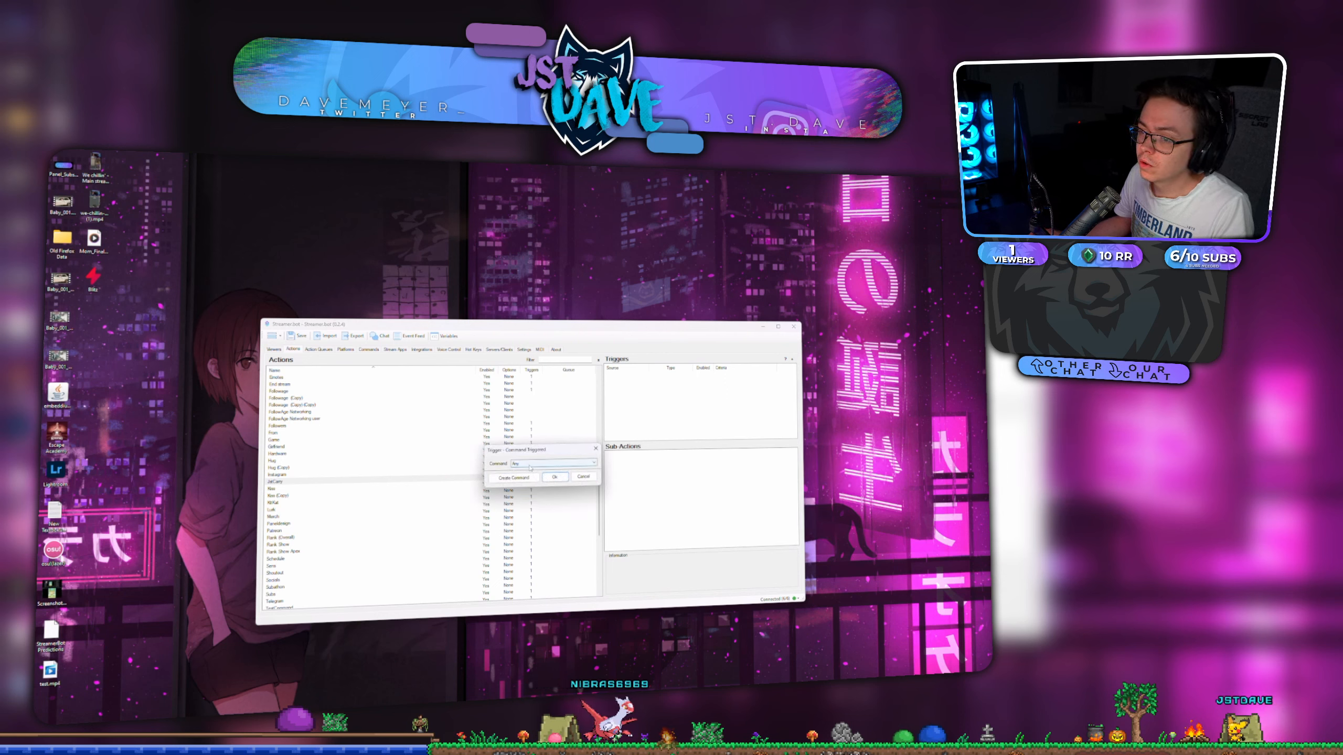
pyautogui.click(515, 477)
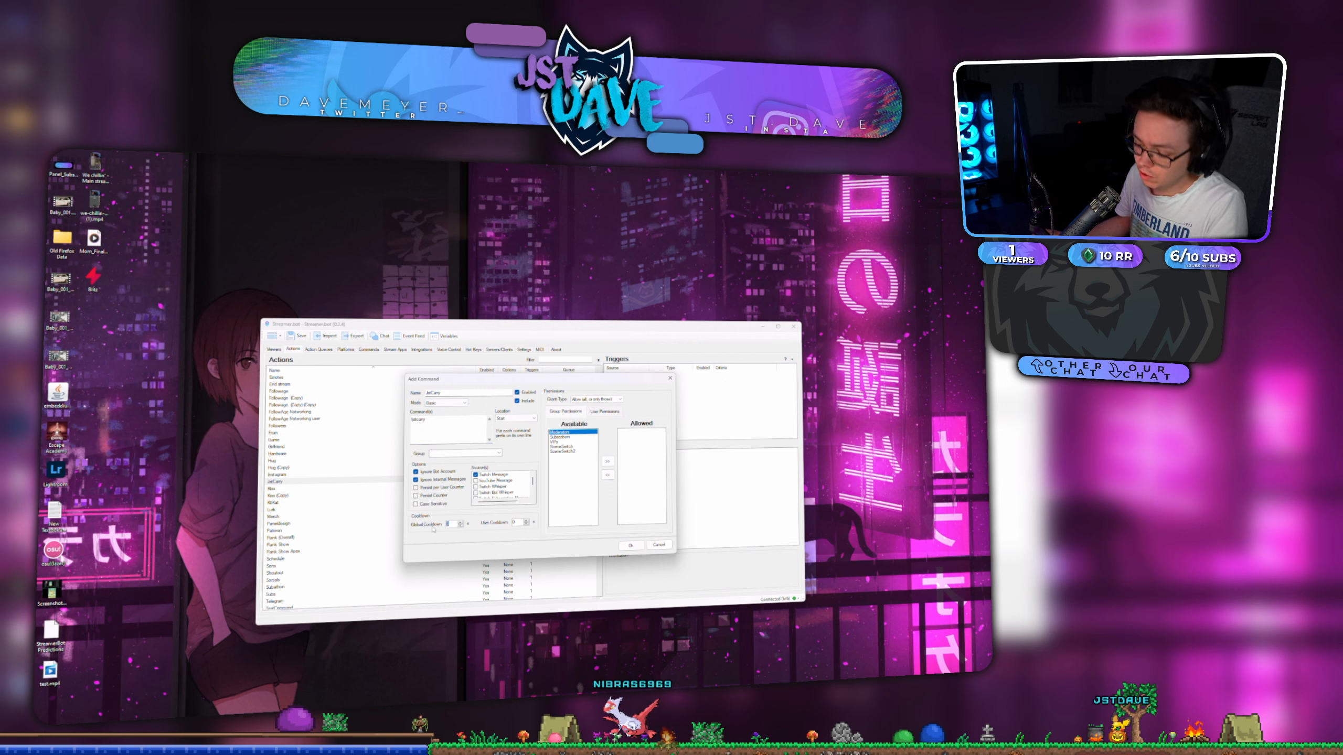
pyautogui.click(631, 545)
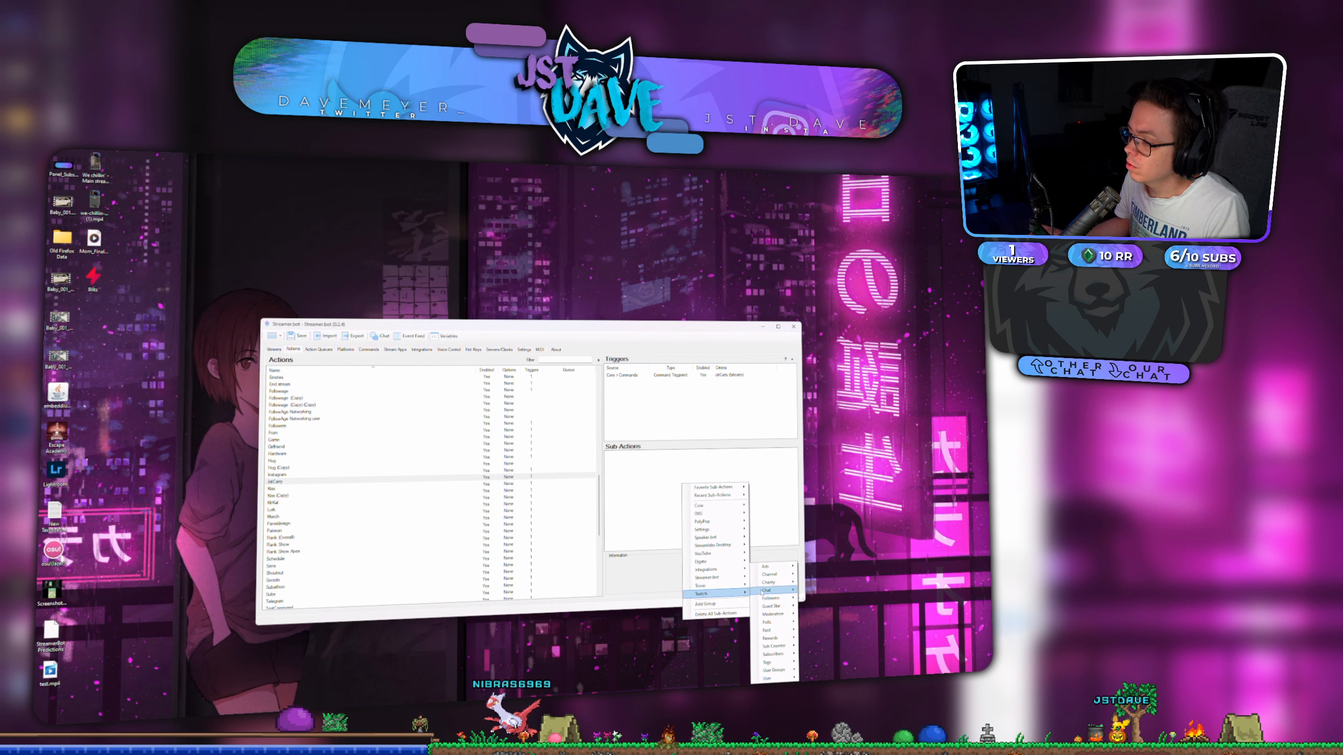
# Step: Add a Twitch reply linking to the Valorant team information
pyautogui.click(770, 590)
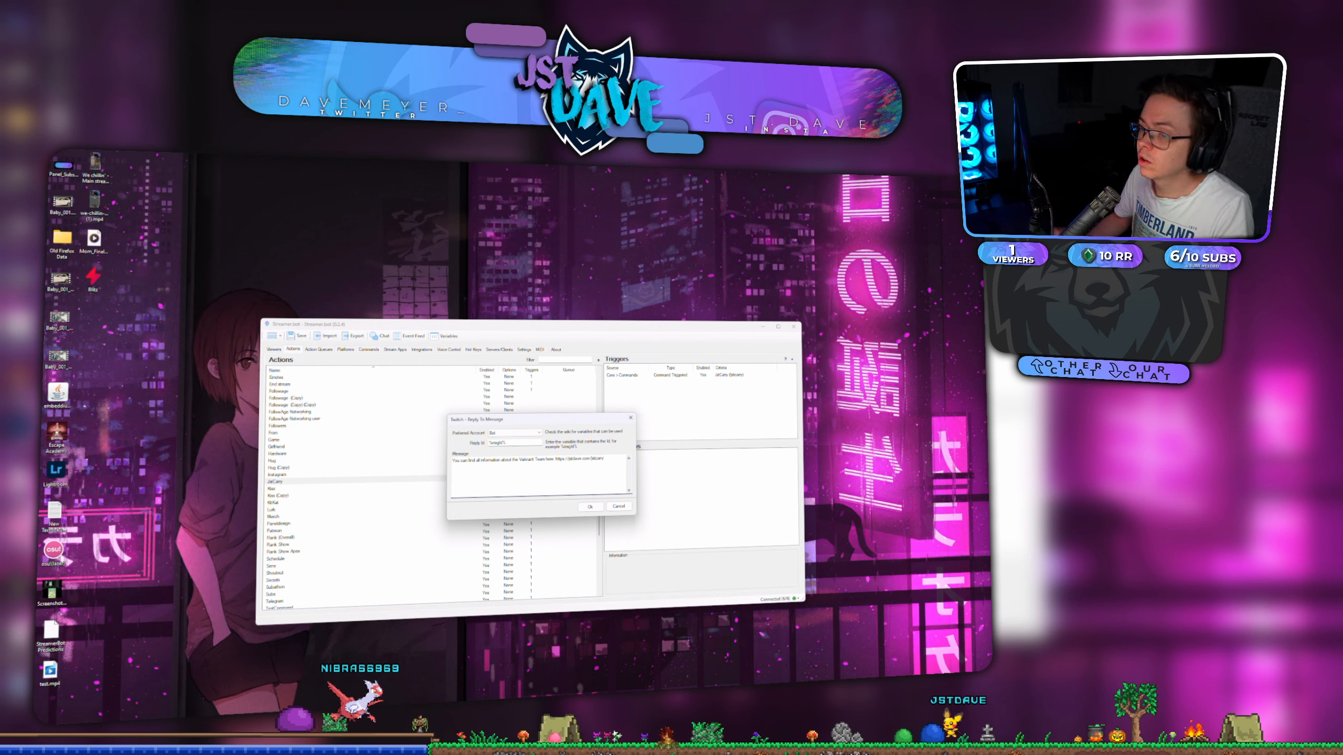
pyautogui.click(590, 506)
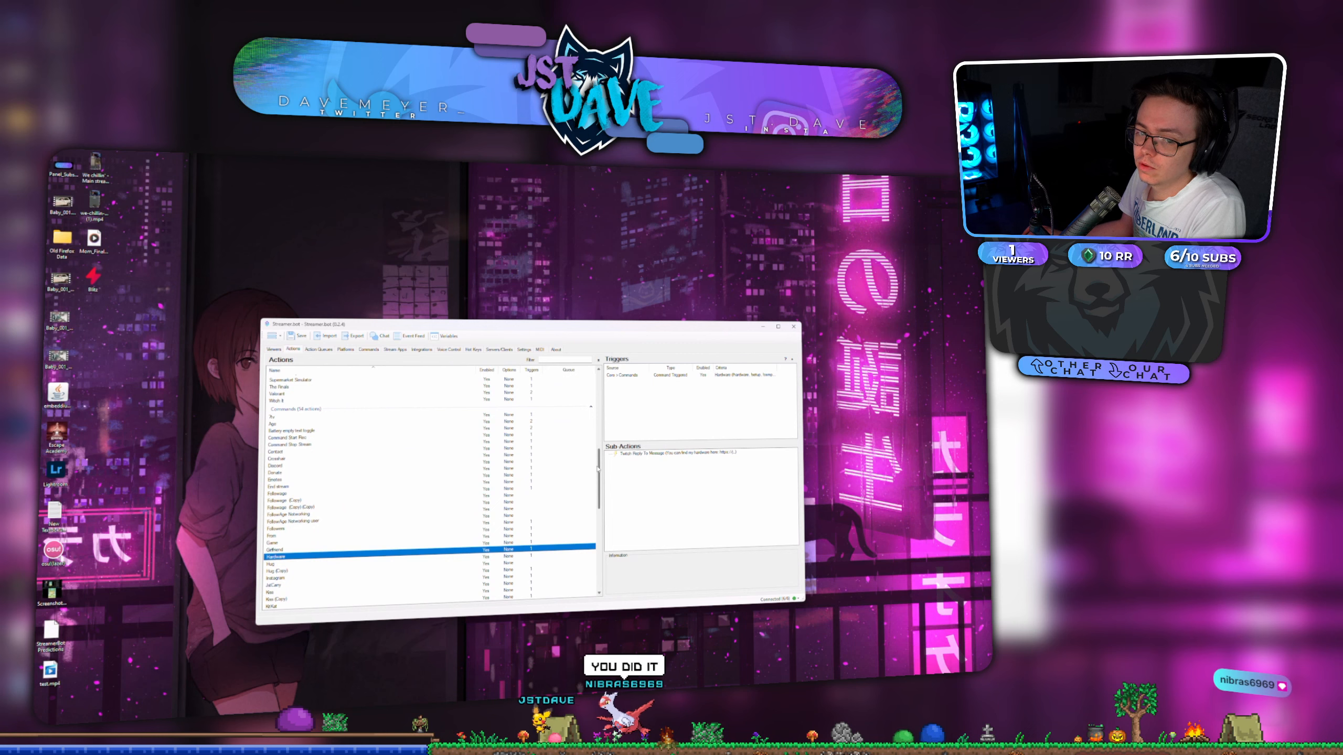
pyautogui.scroll(-3)
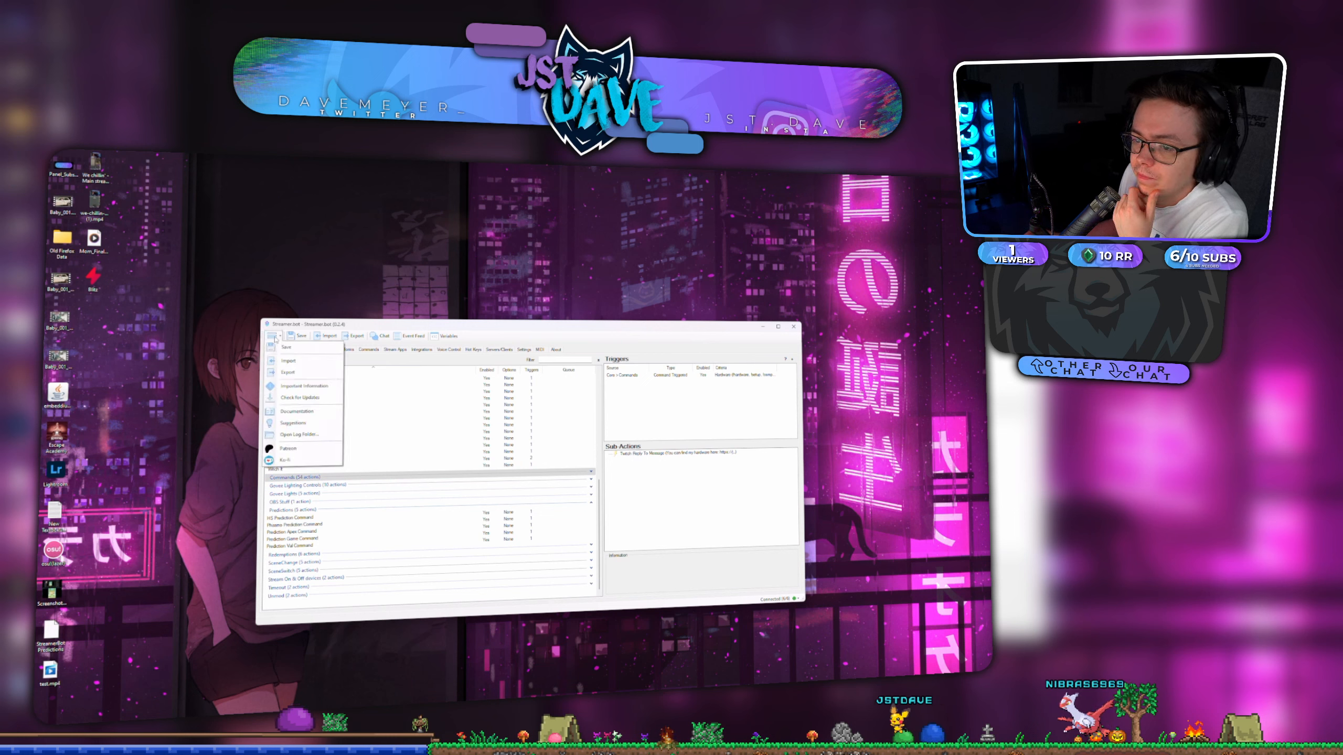
pyautogui.click(300, 397)
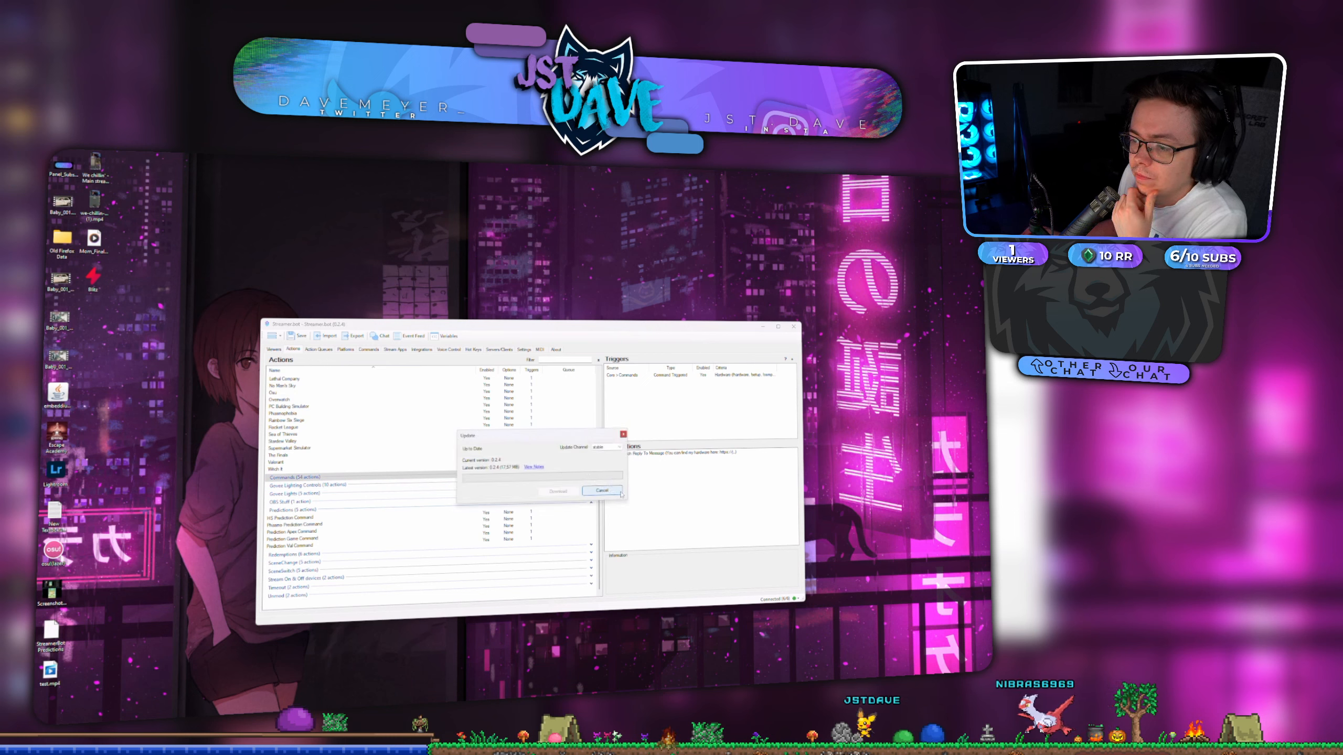
pyautogui.click(602, 490)
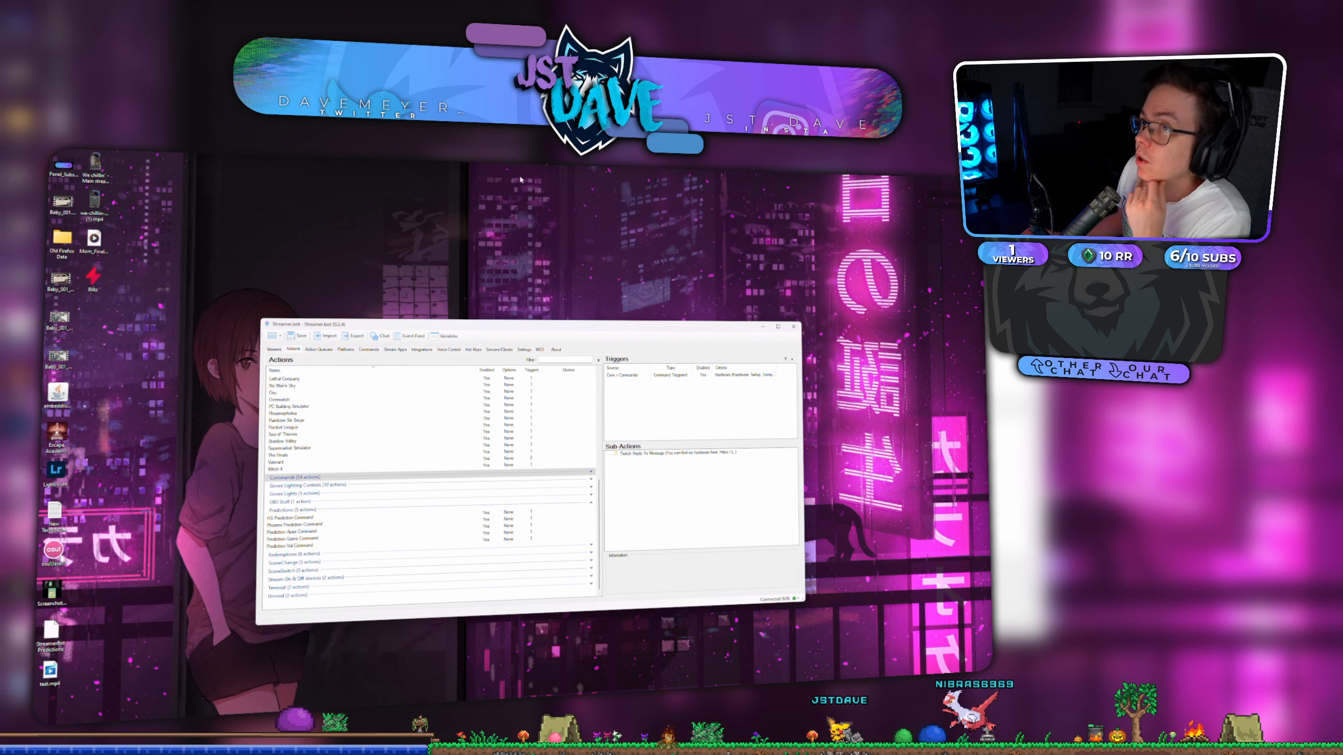